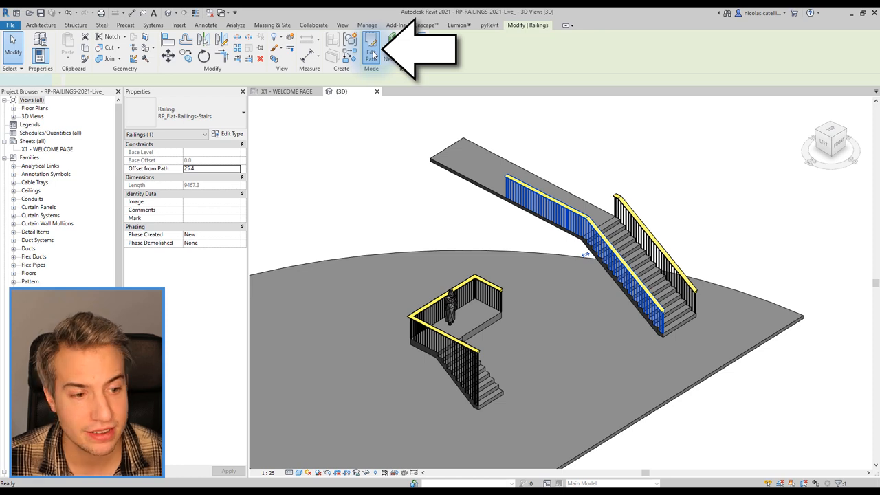
Enter sketch-path editing for the blue railing along the straight stair.
click(371, 52)
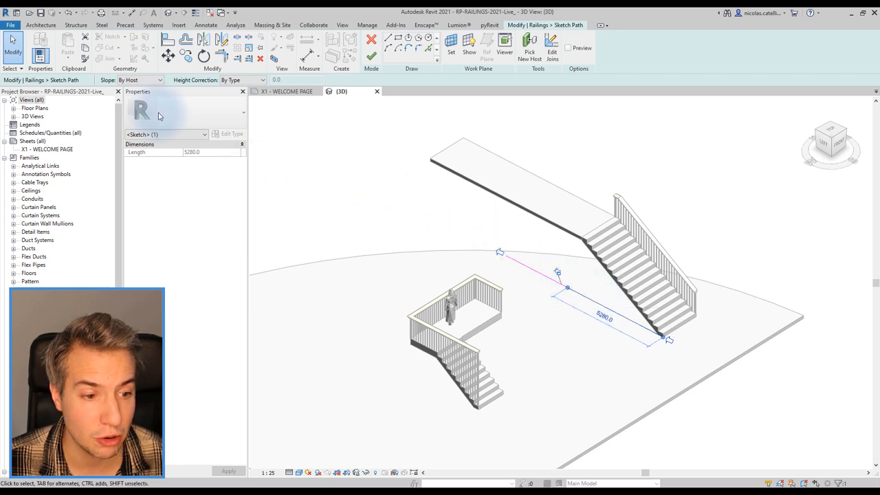
Set the railing path slope to Flat in the Options Bar.
click(160, 80)
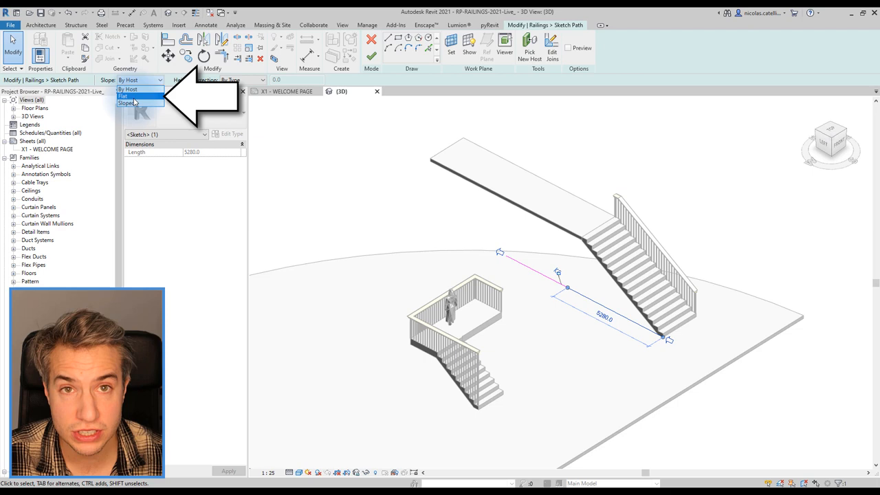
click(127, 96)
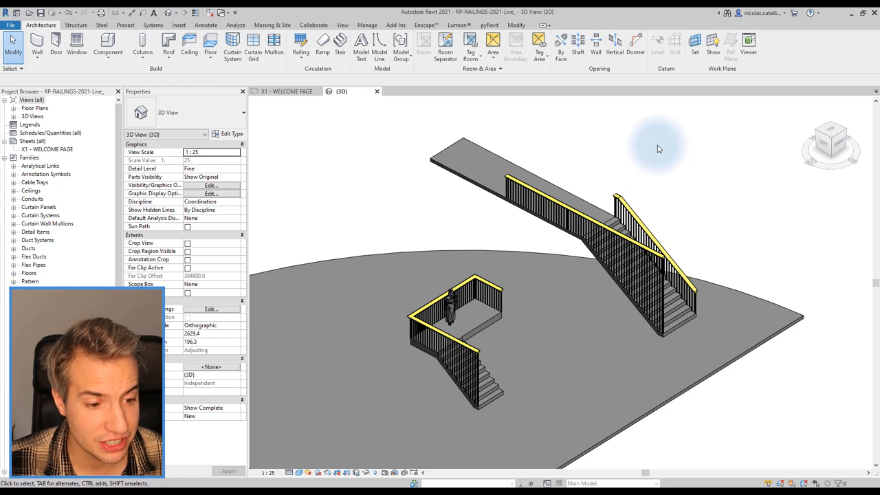
Select the flat railing over the stairs to reach its type properties.
click(646, 234)
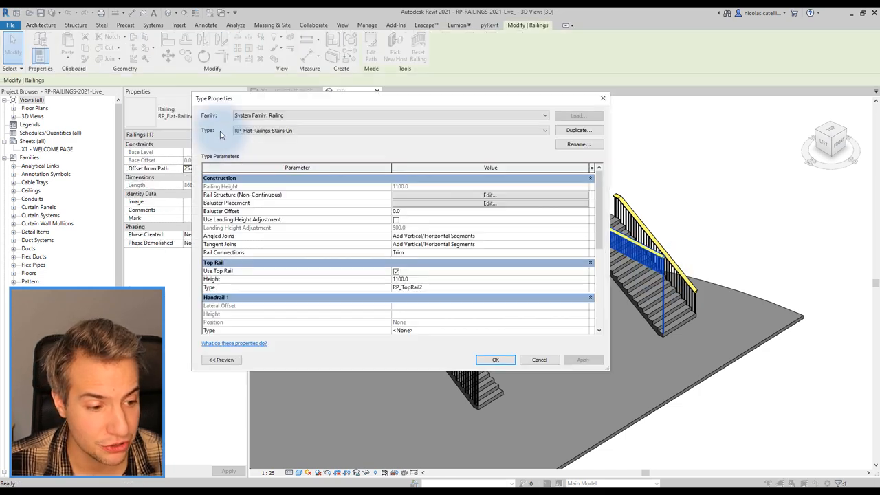
Set the Regular baluster Base to Host in Baluster Placement and apply.
click(489, 203)
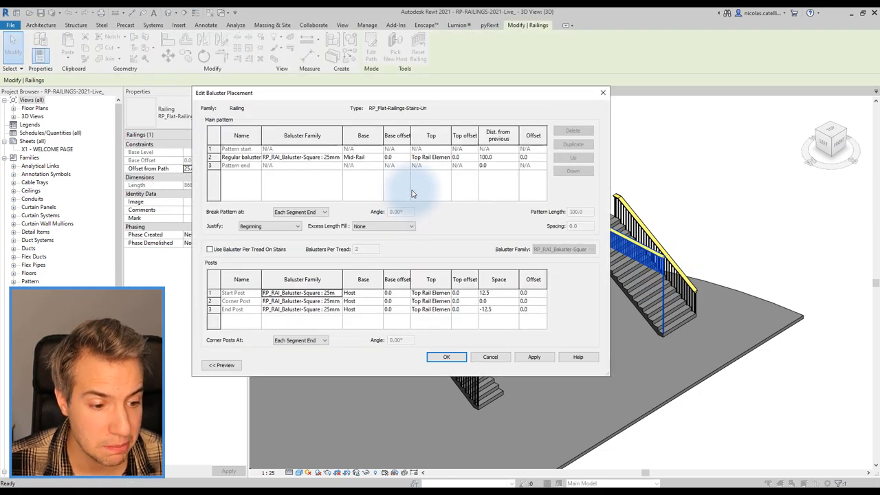
click(363, 157)
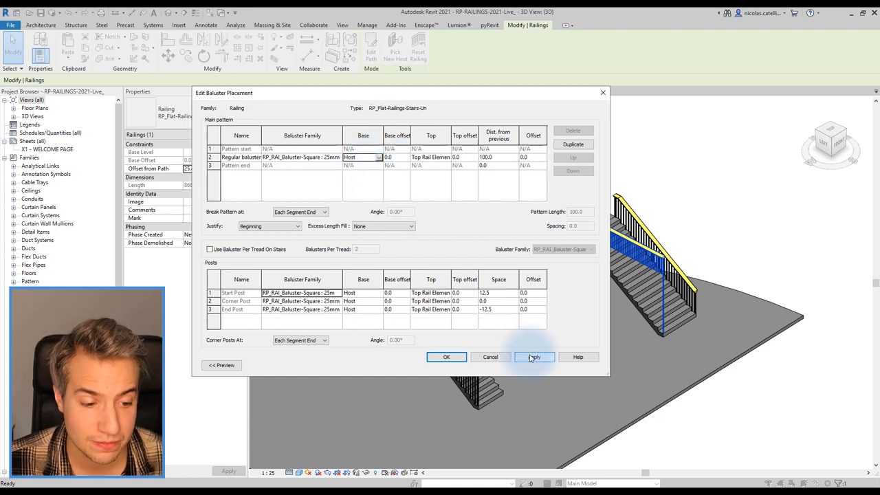
click(446, 357)
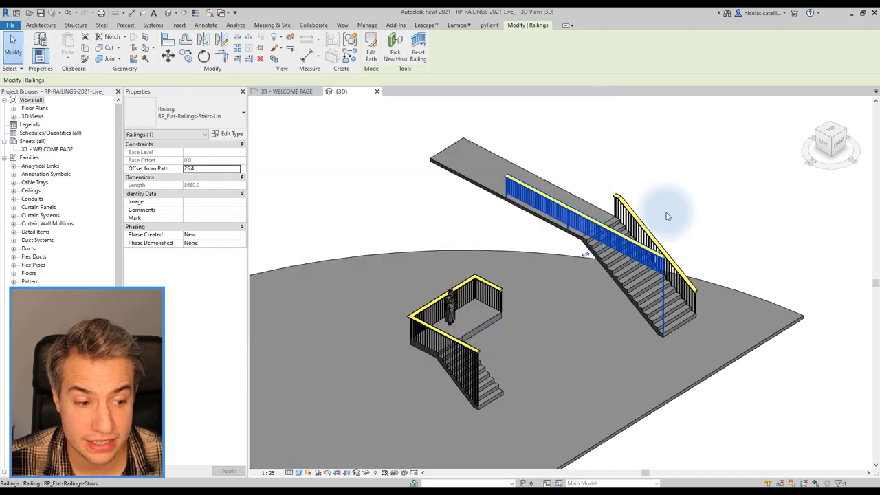